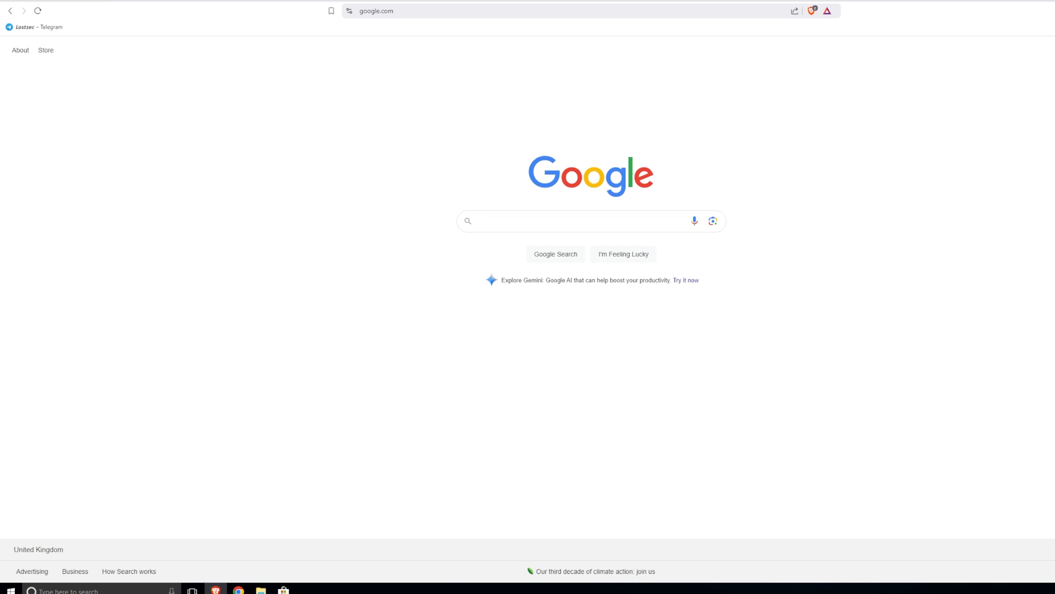
Reach the FileZilla Client Windows download page and its Select your edition chooser
{"action": "left_click", "coordinate": [579, 221]}
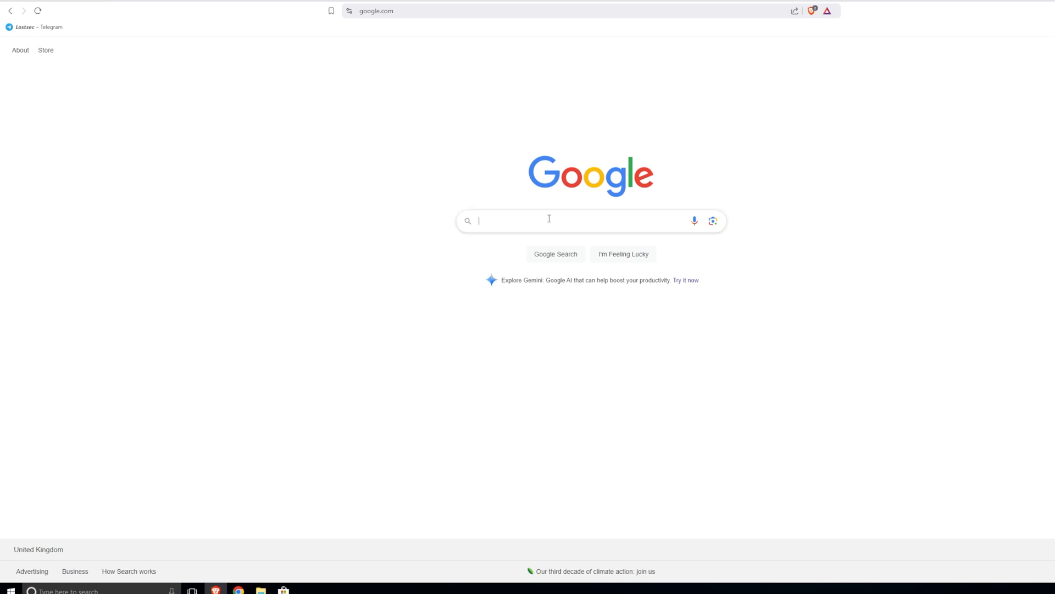
{"action": "left_click", "coordinate": [546, 219]}
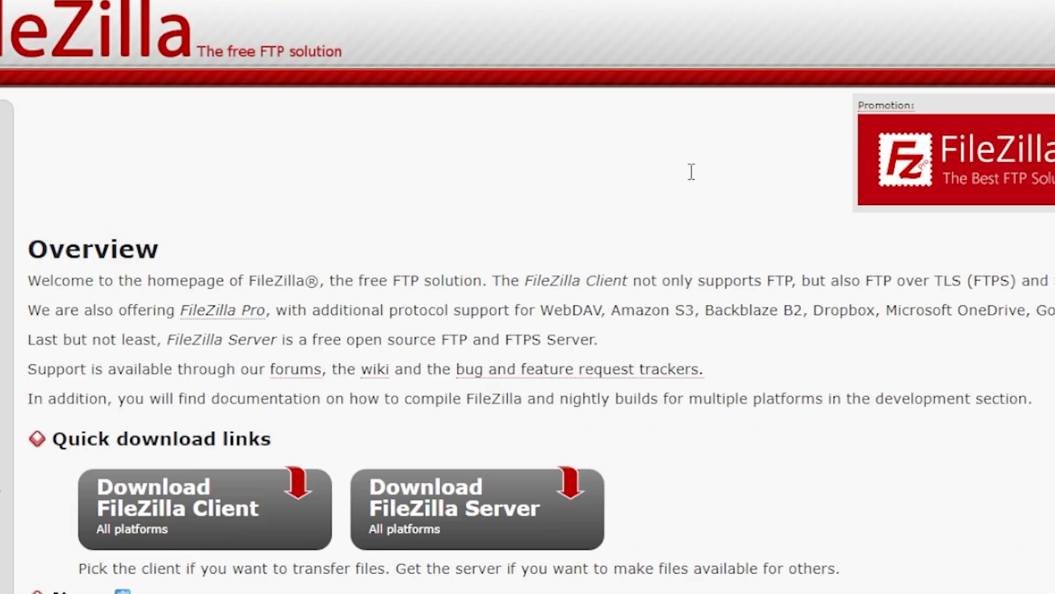
{"action": "mouse_move", "coordinate": [132, 521]}
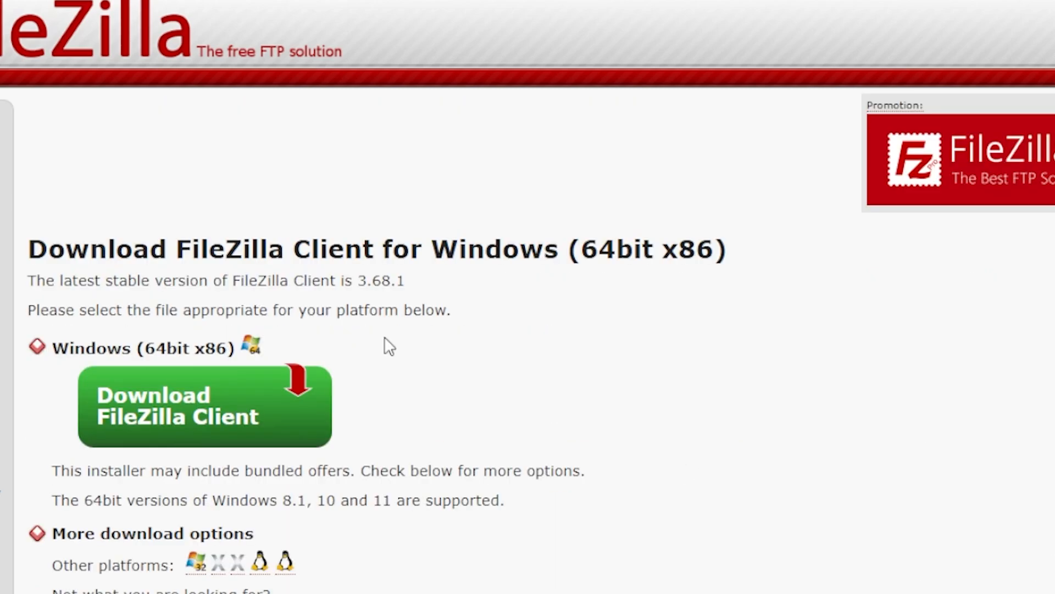
{"action": "left_click", "coordinate": [205, 407]}
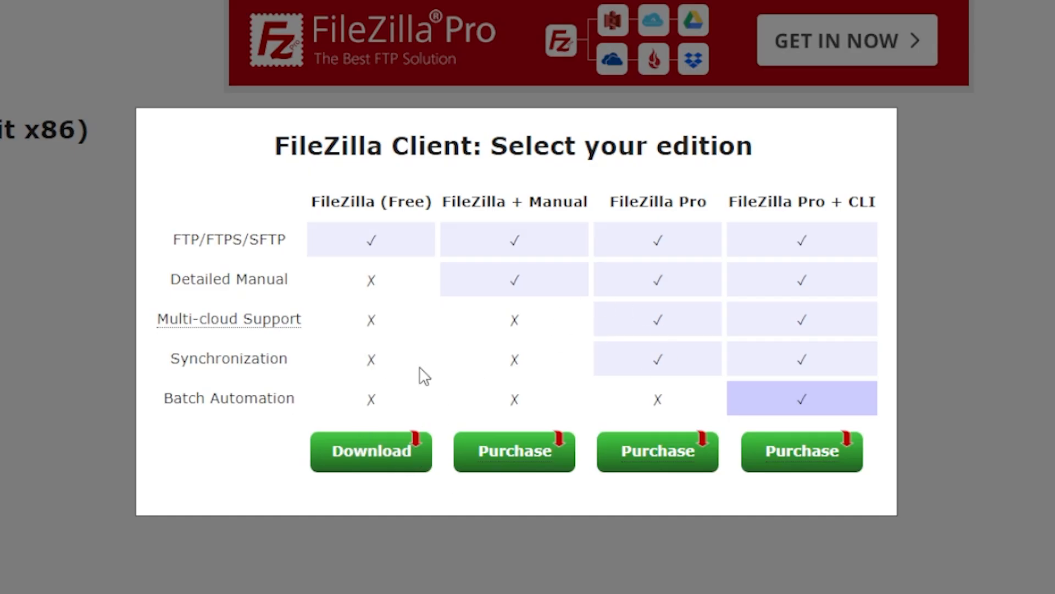
{"action": "mouse_move", "coordinate": [647, 400]}
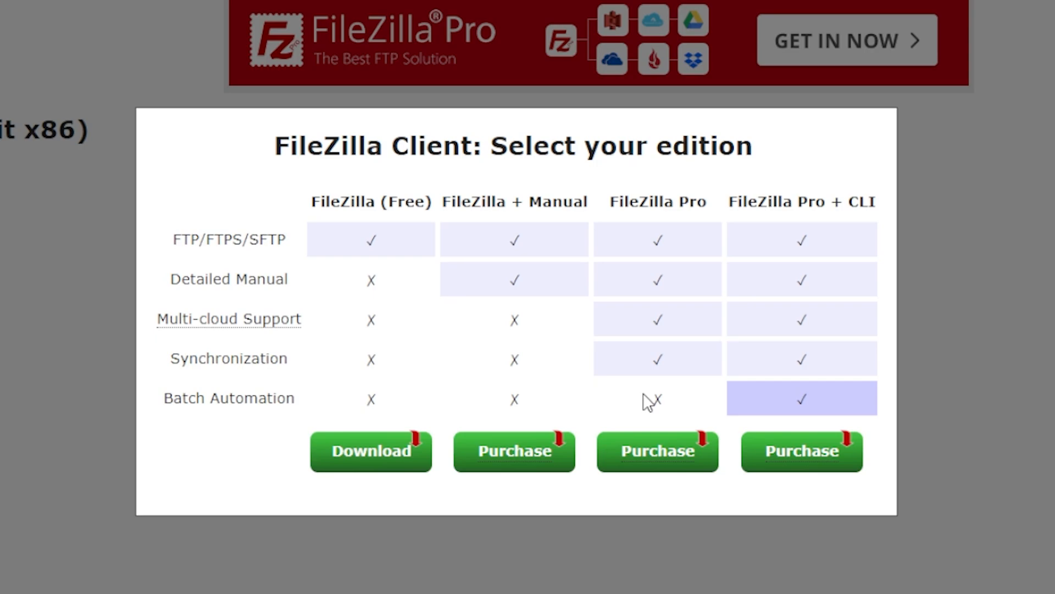
{"action": "mouse_move", "coordinate": [400, 460]}
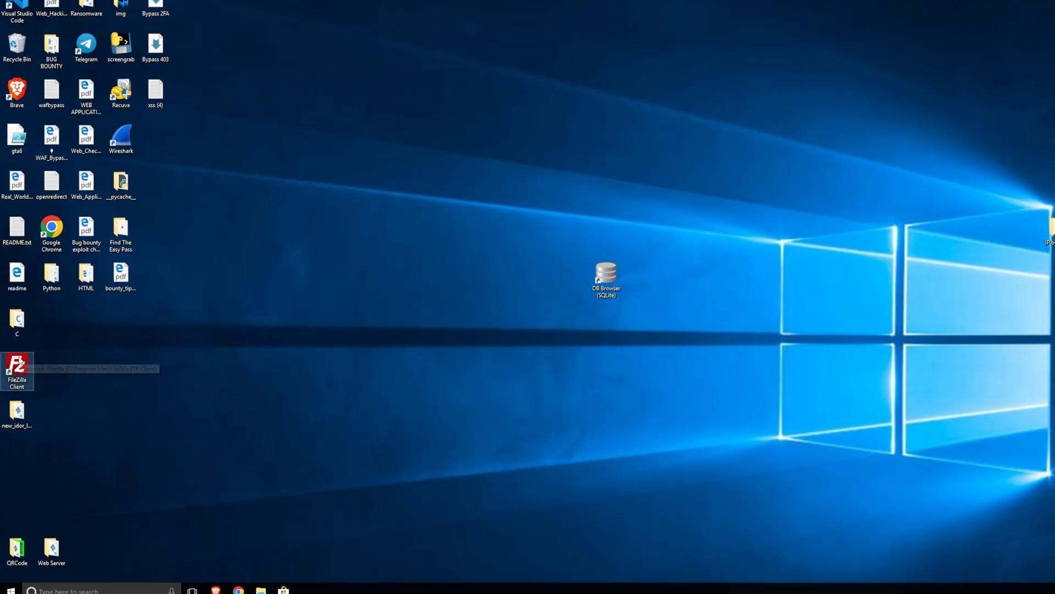
Launch FileZilla Client from the Start menu search for 'filezilla'
{"action": "left_click", "coordinate": [9, 591]}
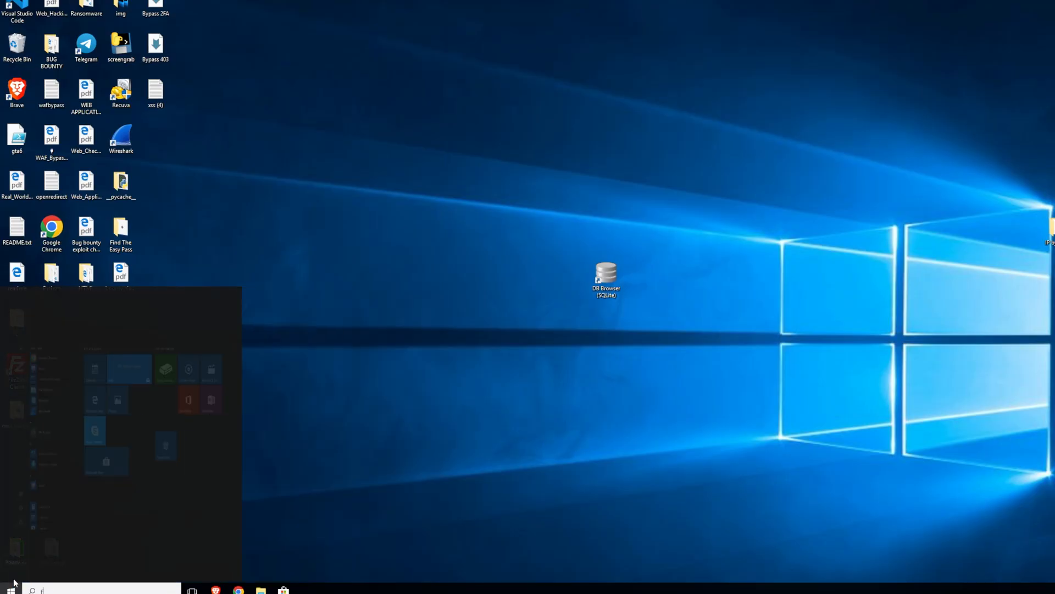
{"action": "type", "text": "filezilla"}
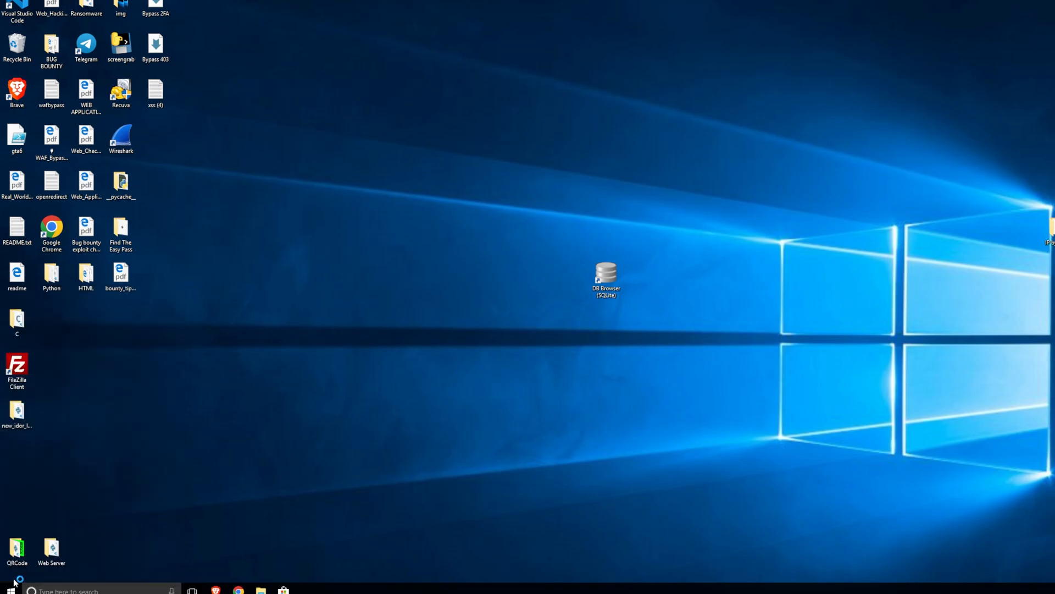
{"action": "double_click", "coordinate": [17, 367]}
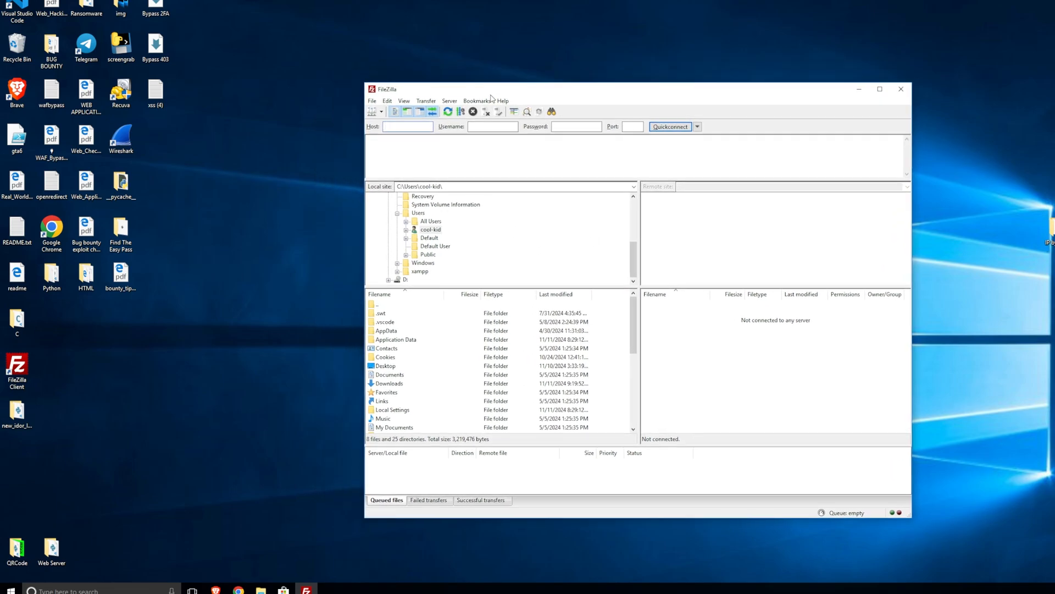
{"action": "left_click", "coordinate": [407, 126]}
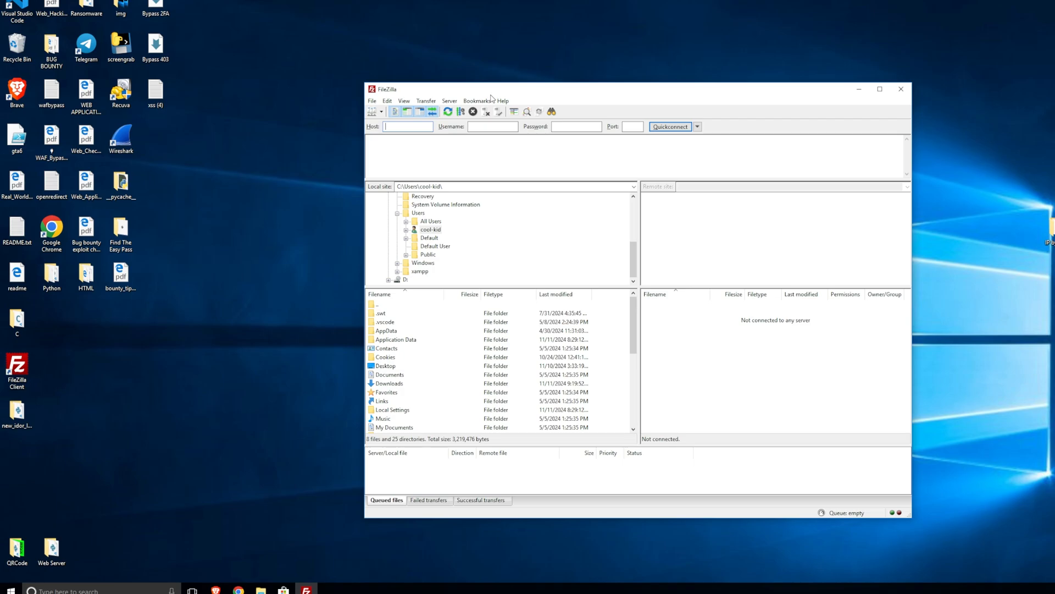
{"action": "left_click", "coordinate": [407, 126]}
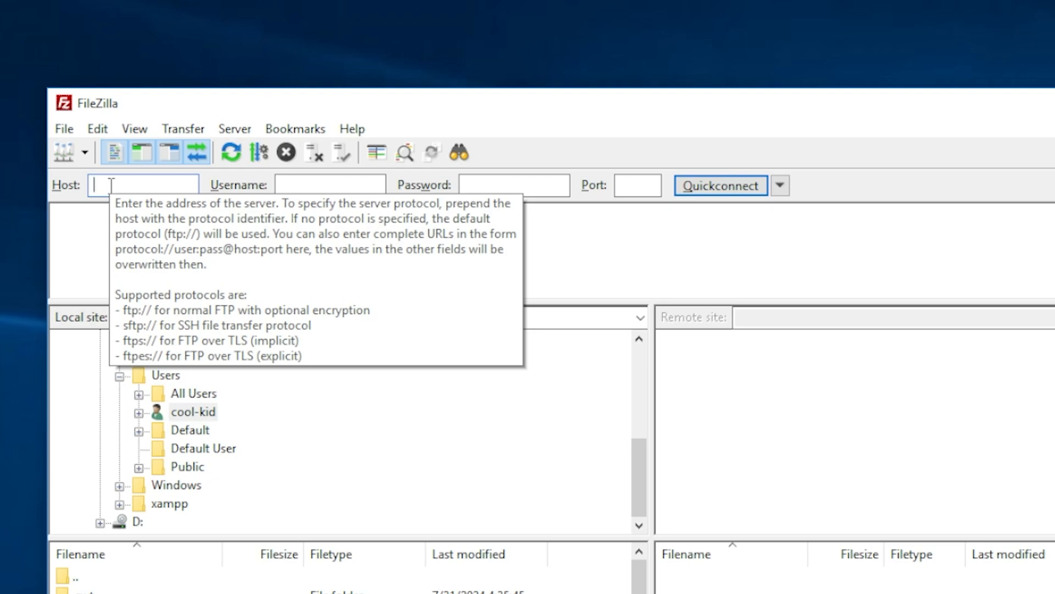
Quickconnect to host 192.168.88.136 with the username, password and port 21
{"action": "type", "text": "192.168.88.13"}
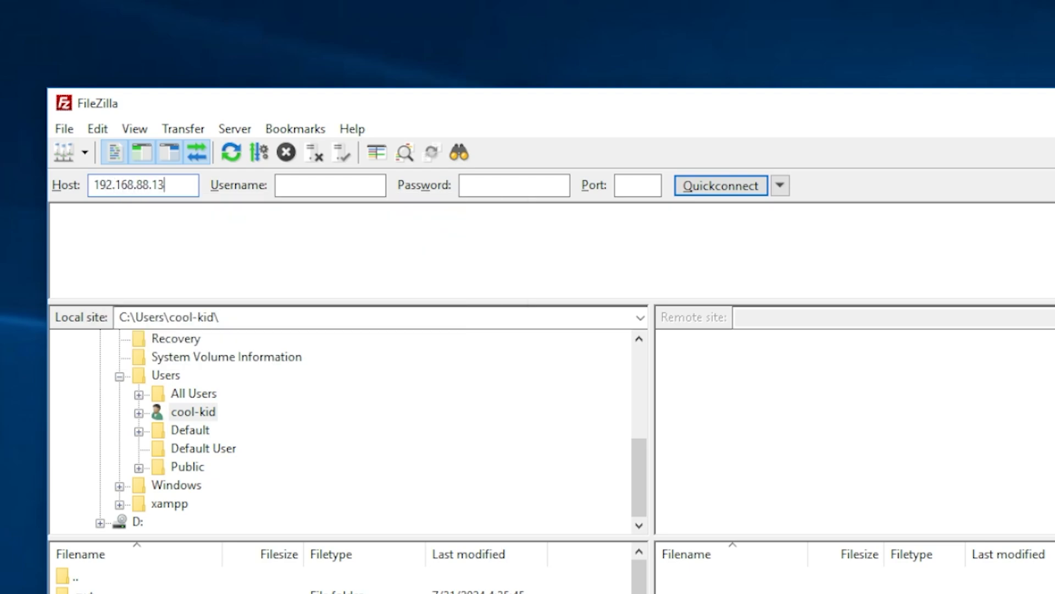
{"action": "type", "text": "username123"}
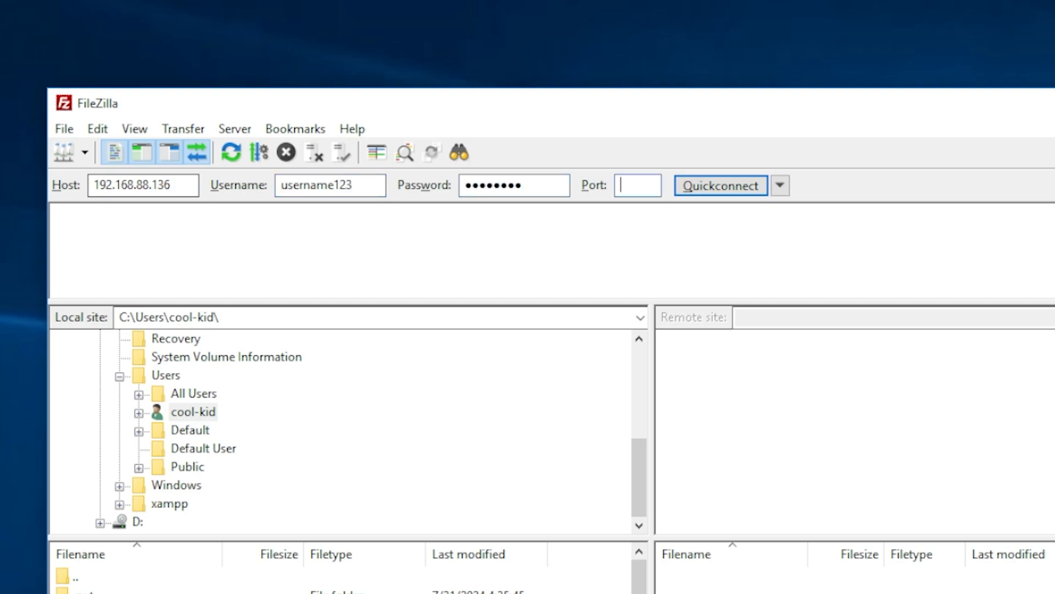
{"action": "type", "text": "21"}
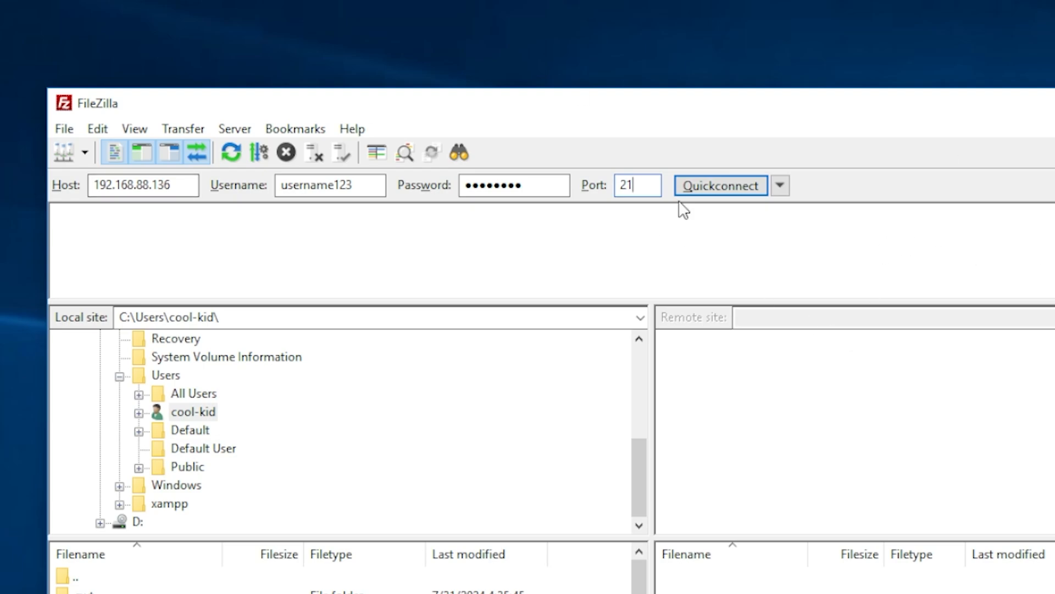
{"action": "left_click", "coordinate": [720, 184]}
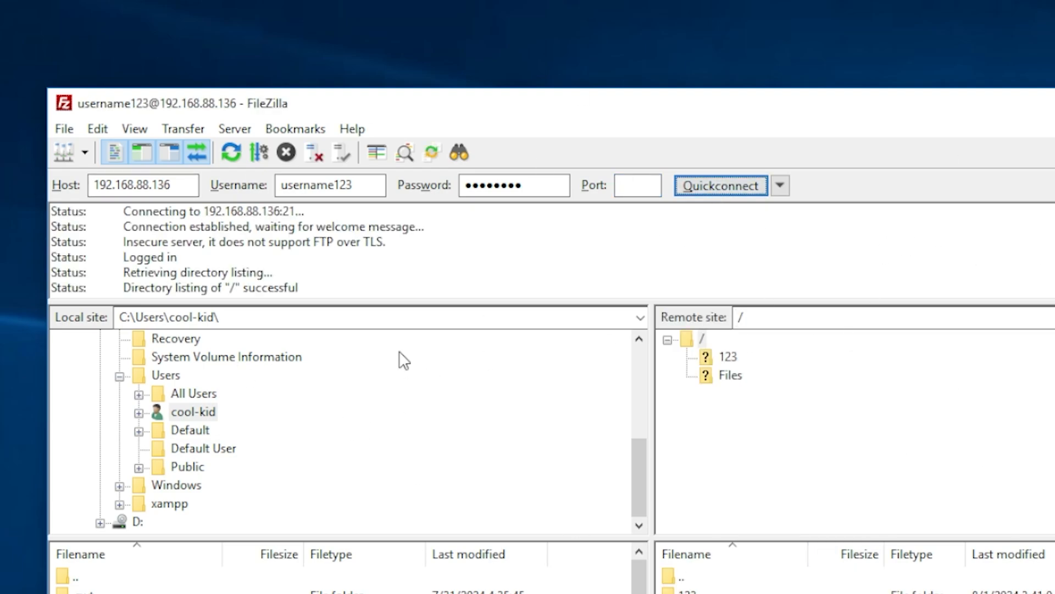
{"action": "mouse_move", "coordinate": [133, 220]}
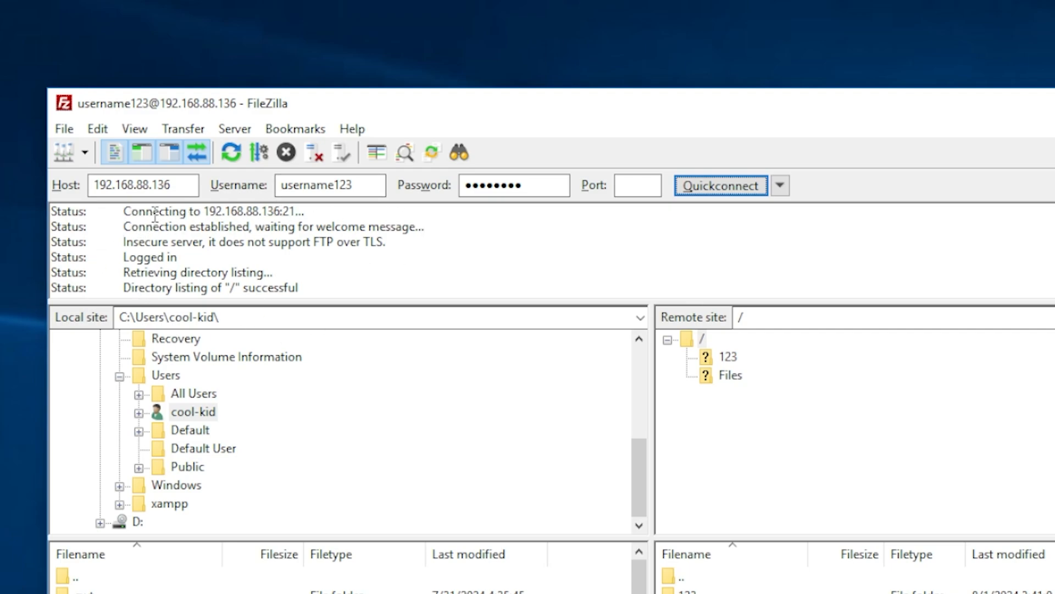
{"action": "mouse_move", "coordinate": [811, 358]}
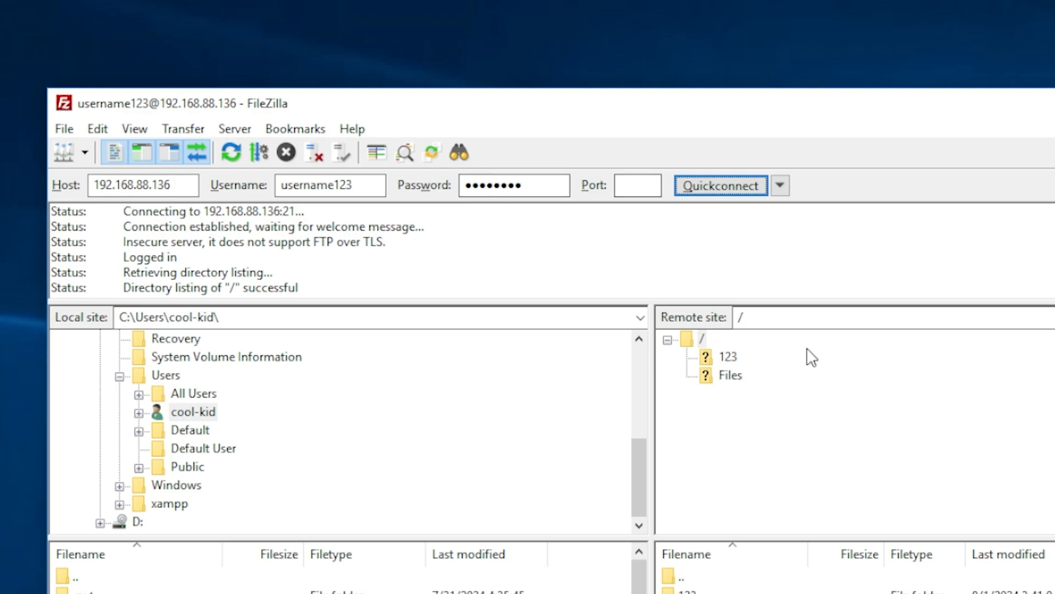
{"action": "mouse_move", "coordinate": [811, 338]}
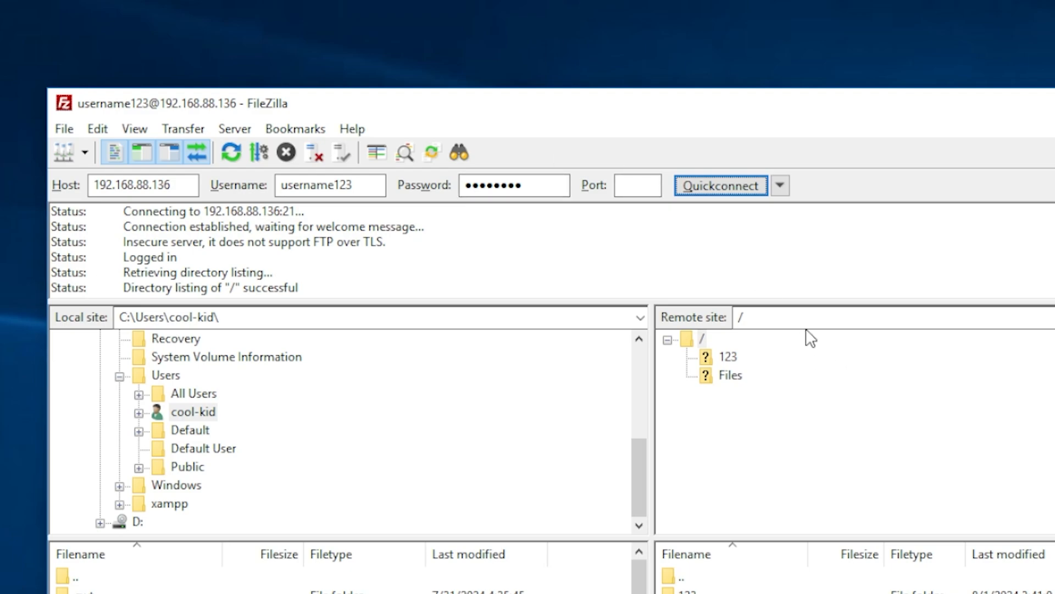
{"action": "mouse_move", "coordinate": [732, 371]}
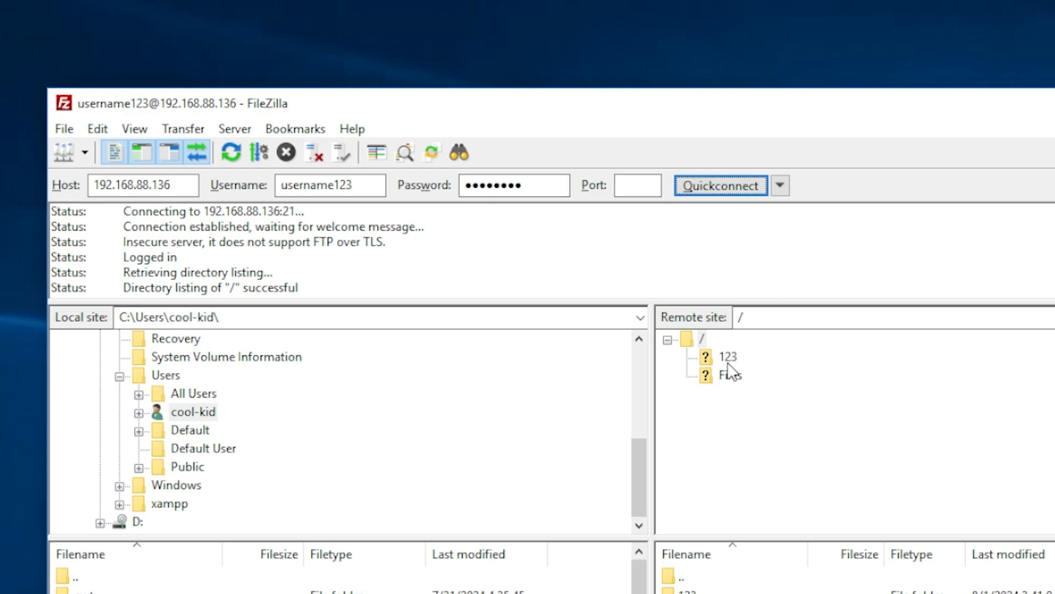
List the remote Files folder, then the 123 folder, in the Remote site tree
{"action": "left_click", "coordinate": [729, 374]}
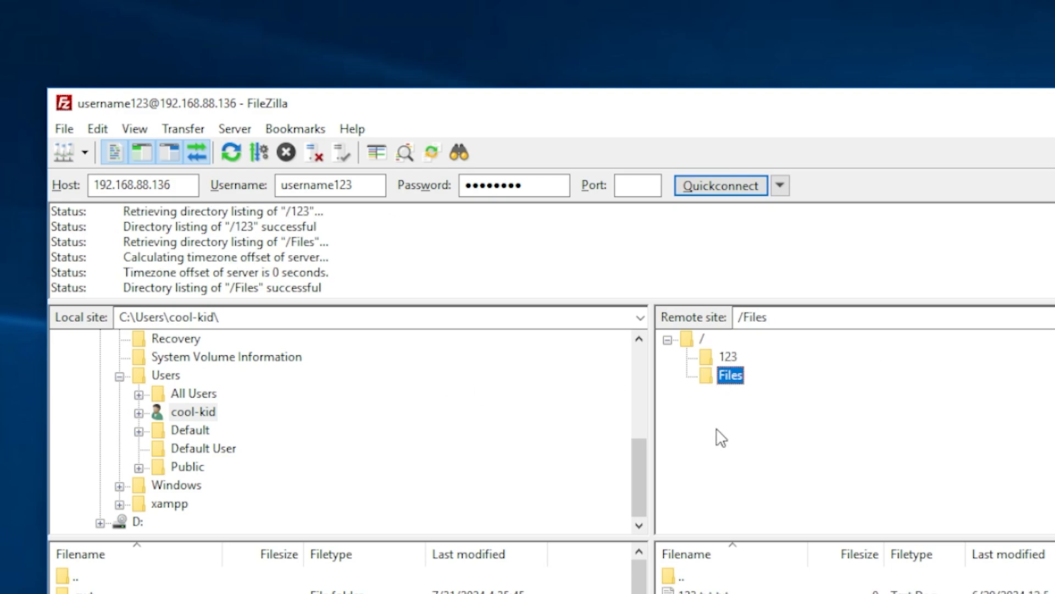
{"action": "left_click", "coordinate": [727, 356]}
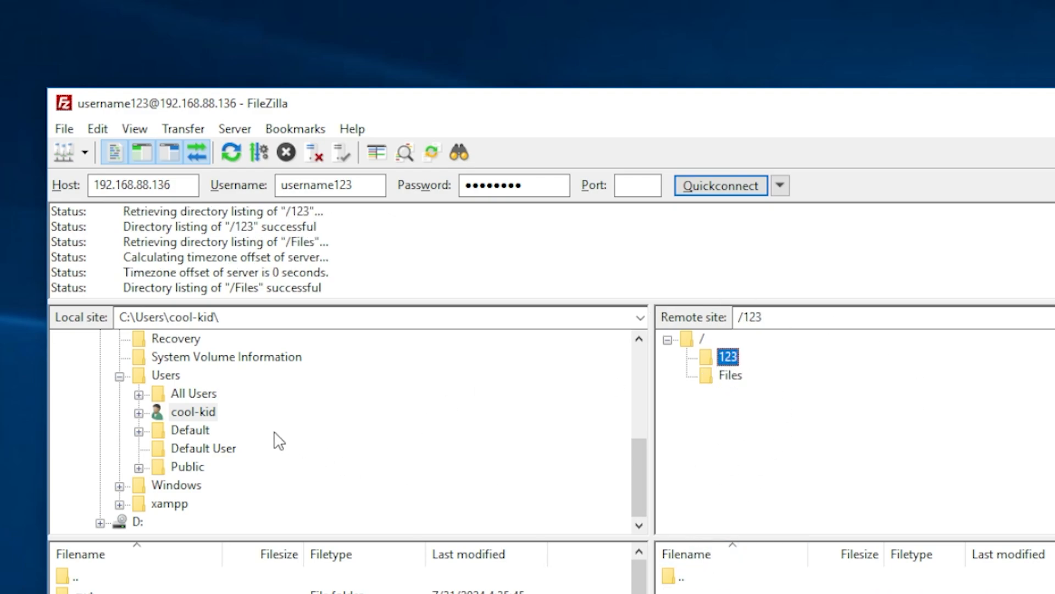
{"action": "mouse_move", "coordinate": [535, 398]}
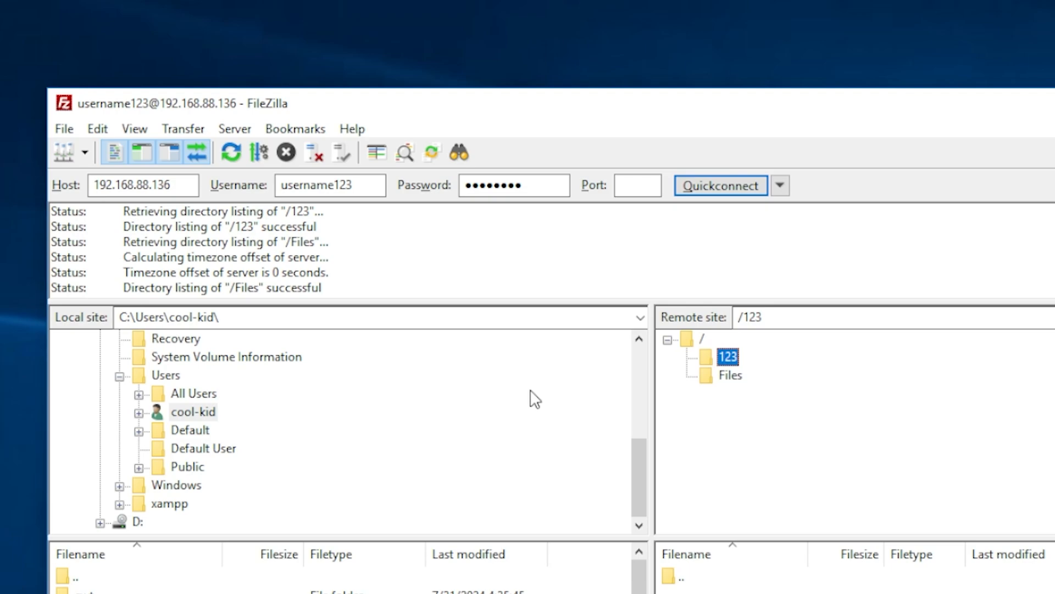
{"action": "mouse_move", "coordinate": [145, 523]}
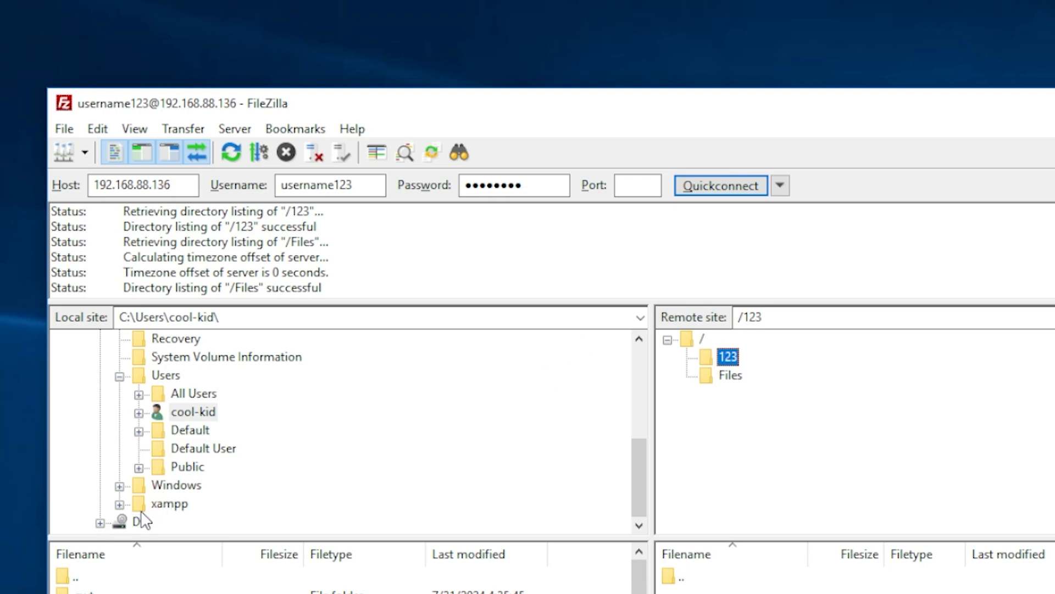
{"action": "mouse_move", "coordinate": [748, 468]}
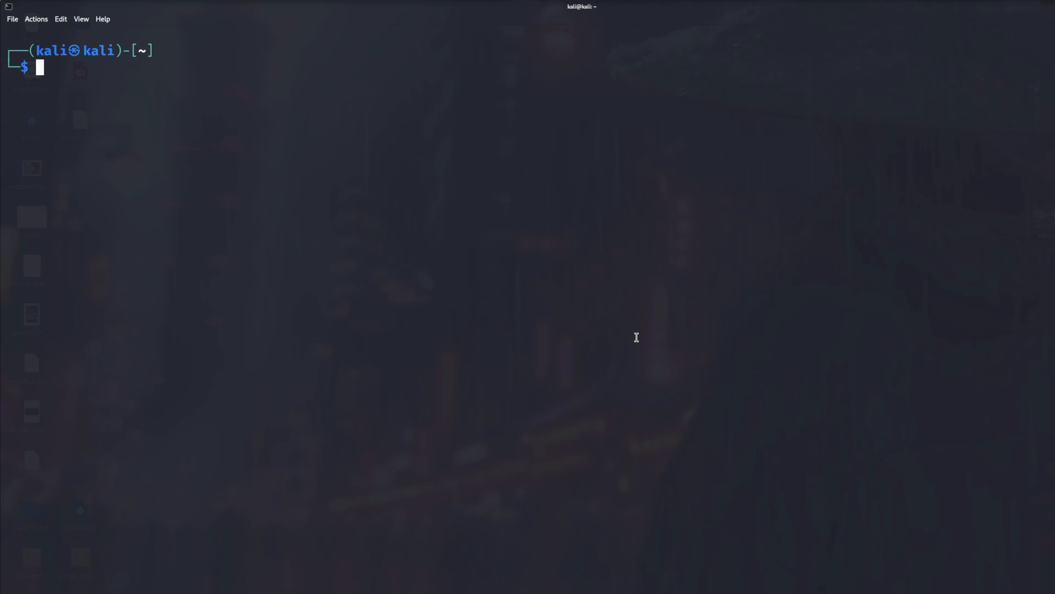
Start a command-line FTP session to 192.168.88.136 on port 21
{"action": "type", "text": "ftp 192.168.88.136 -p 21"}
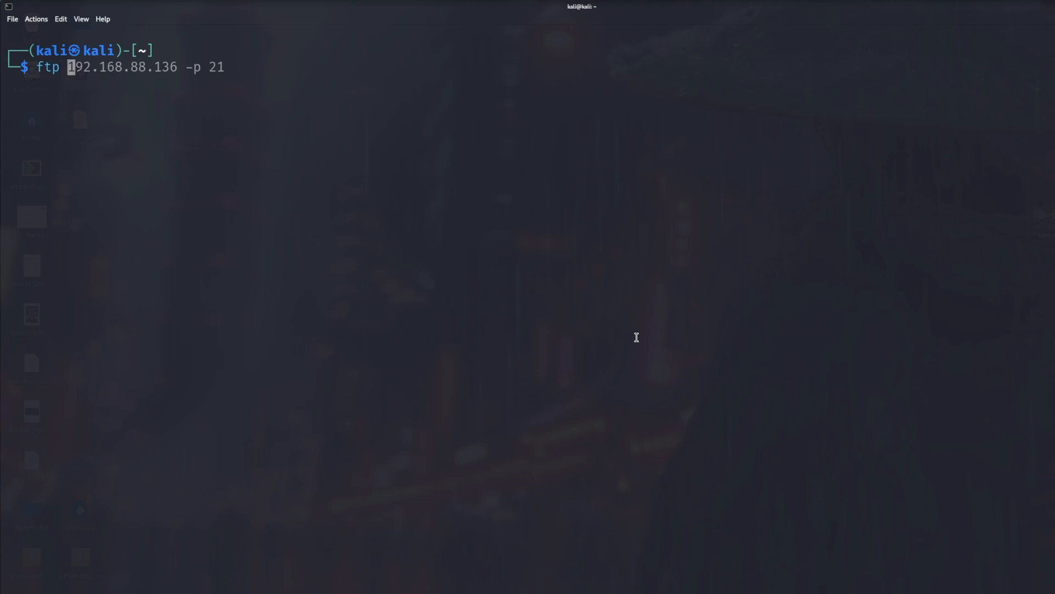
{"action": "key", "text": "Right"}
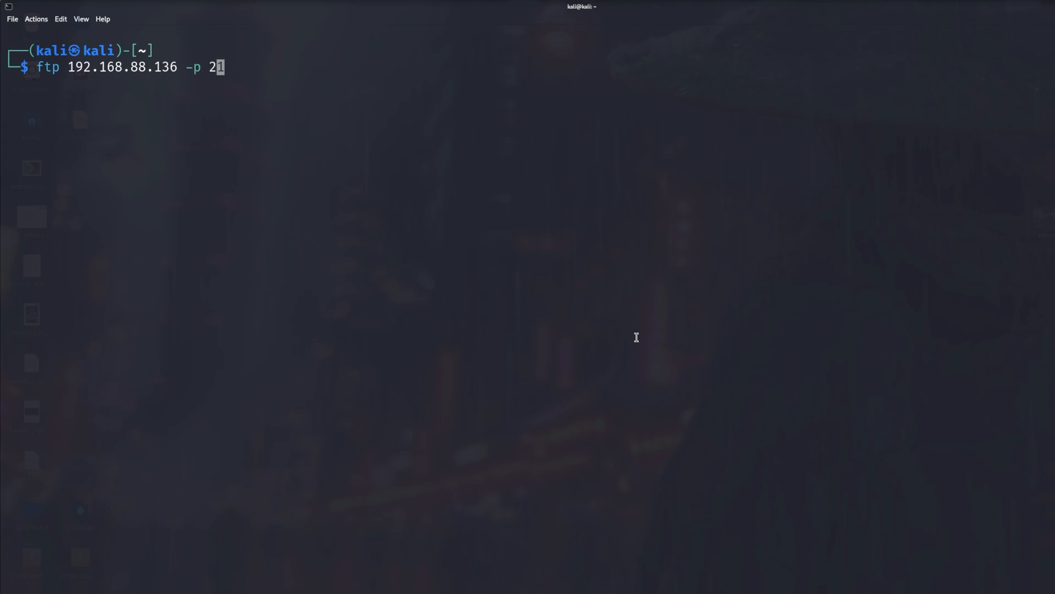
{"action": "key", "text": "Return"}
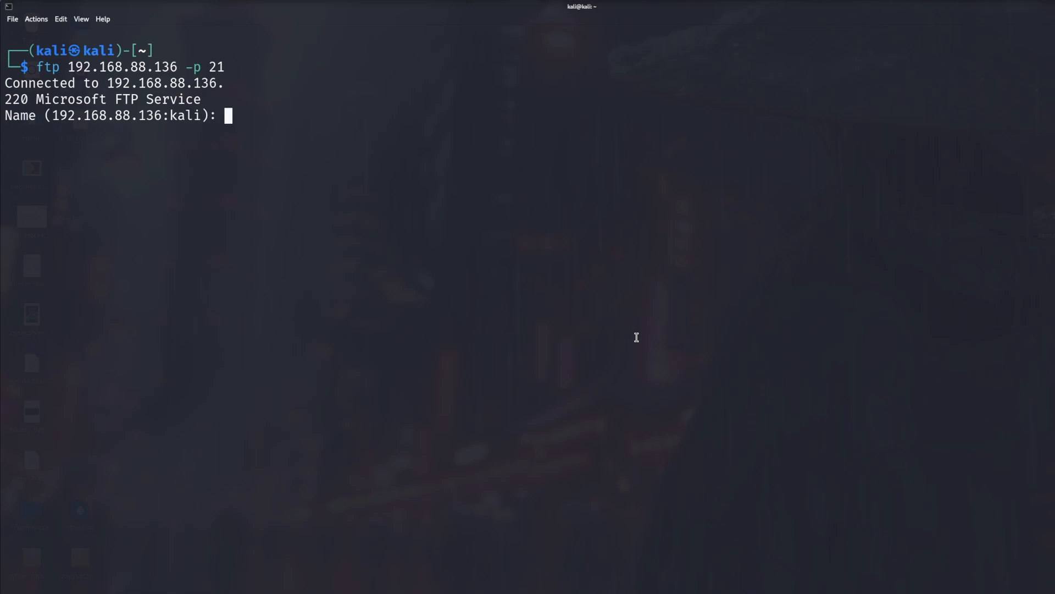
Log in as username123 with its password
{"action": "type", "text": "username1`"}
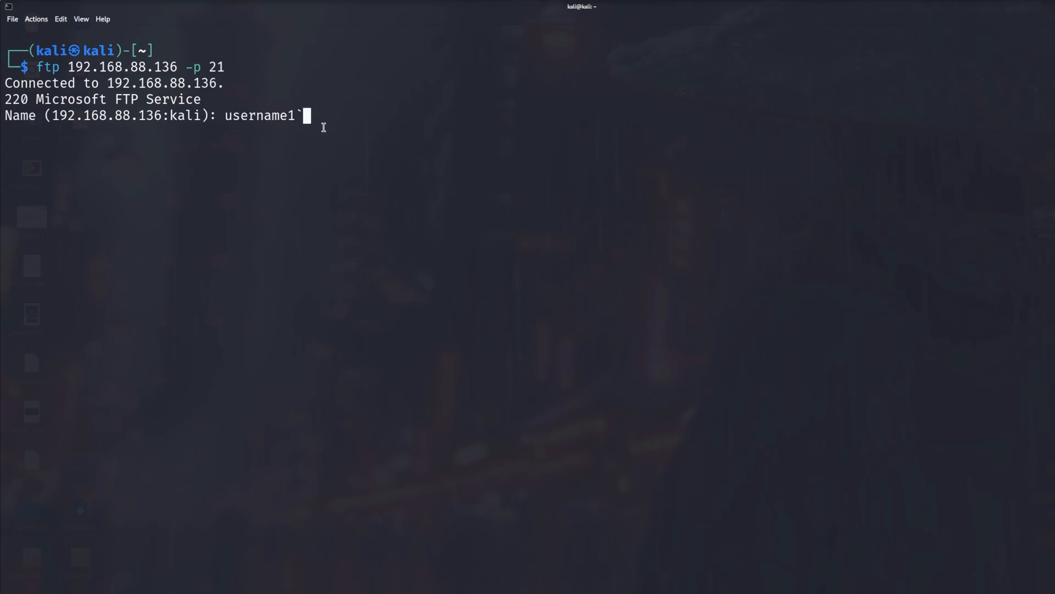
{"action": "key", "text": "Return"}
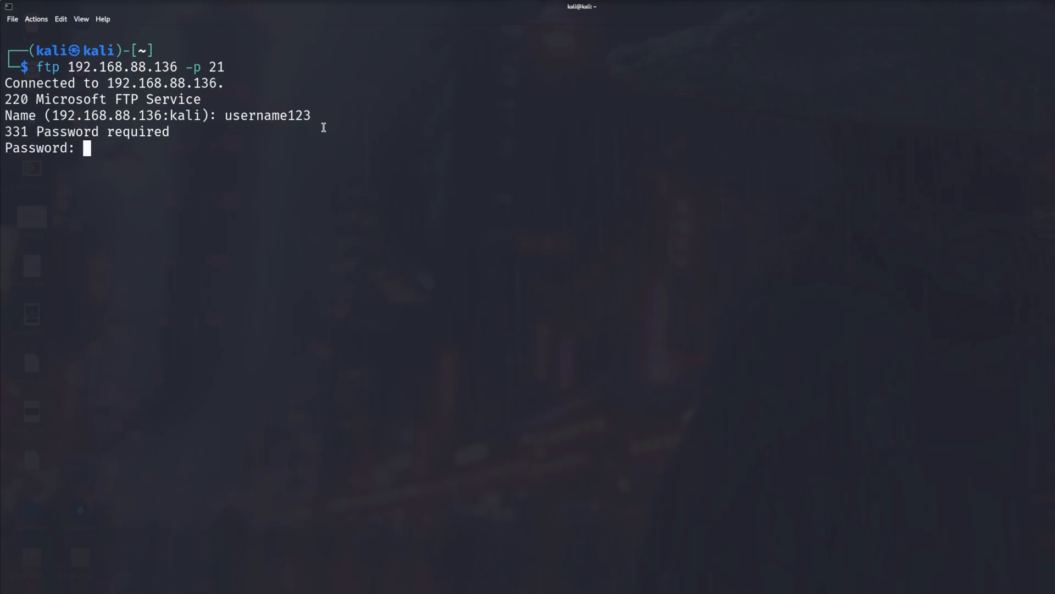
{"action": "key", "text": "Return"}
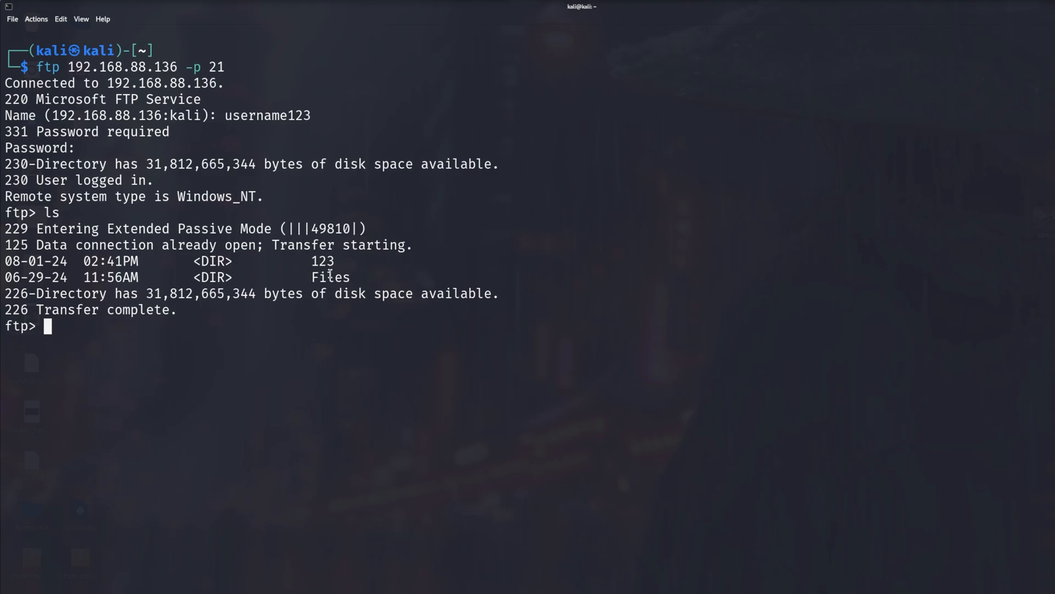
Enter the Files folder and attempt 'wget 123.txt.txt', which is rejected
{"action": "type", "text": "cd"}
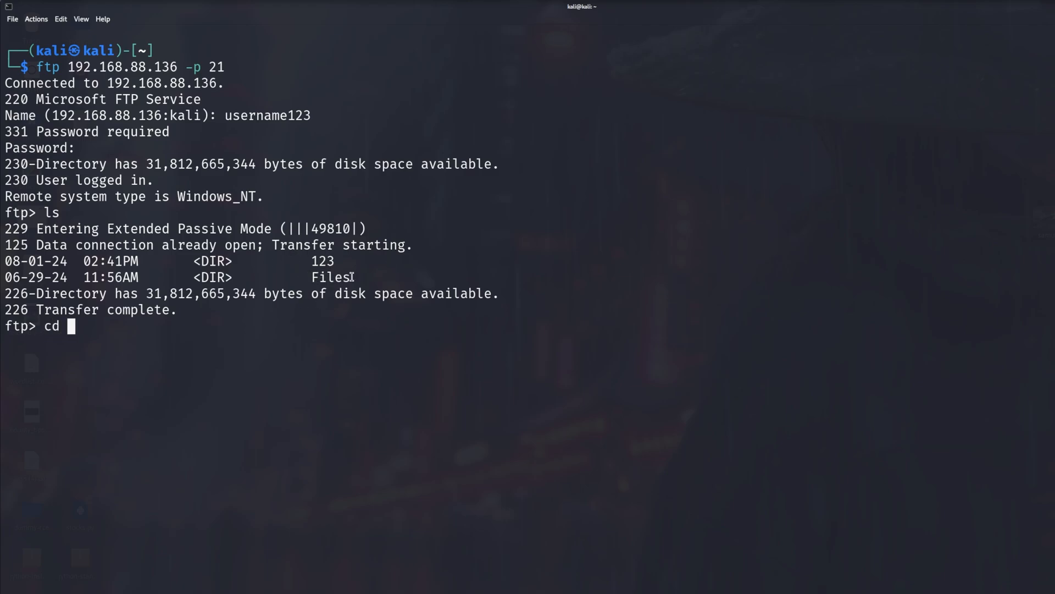
{"action": "type", "text": "Files"}
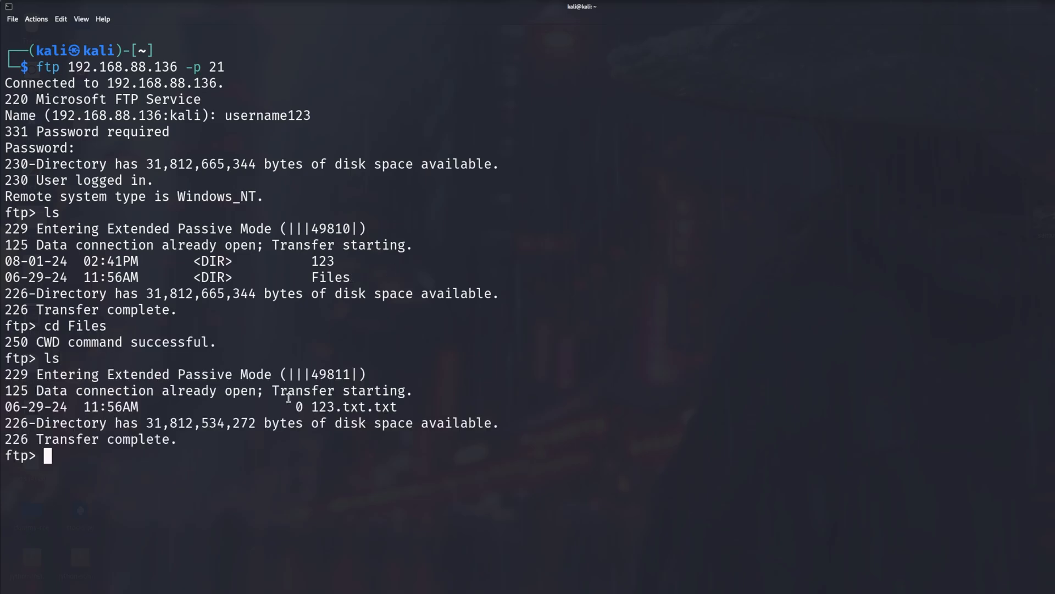
{"action": "mouse_move", "coordinate": [434, 409]}
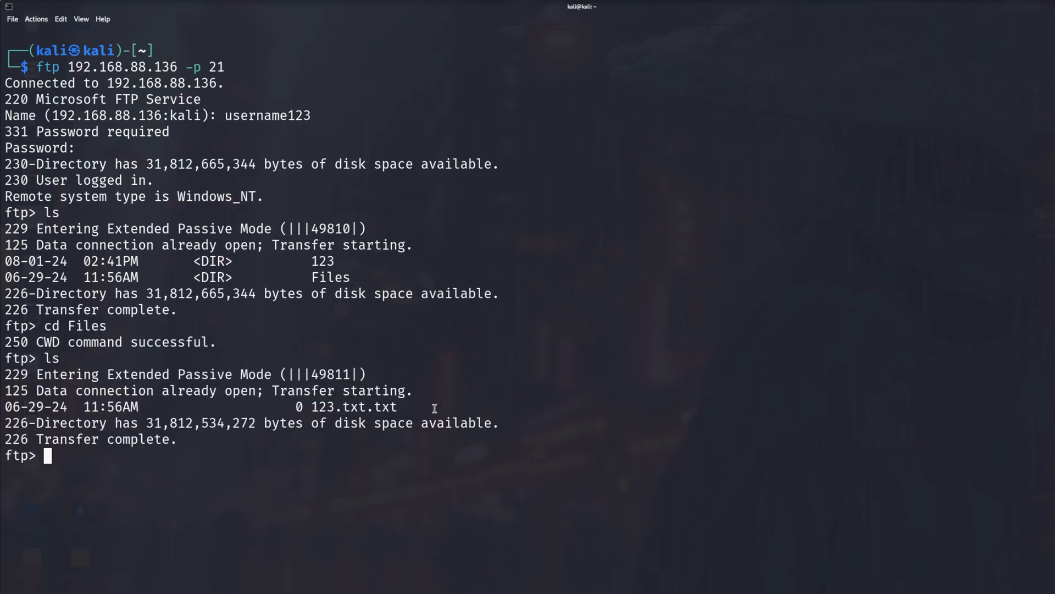
{"action": "type", "text": "wget 123.t"}
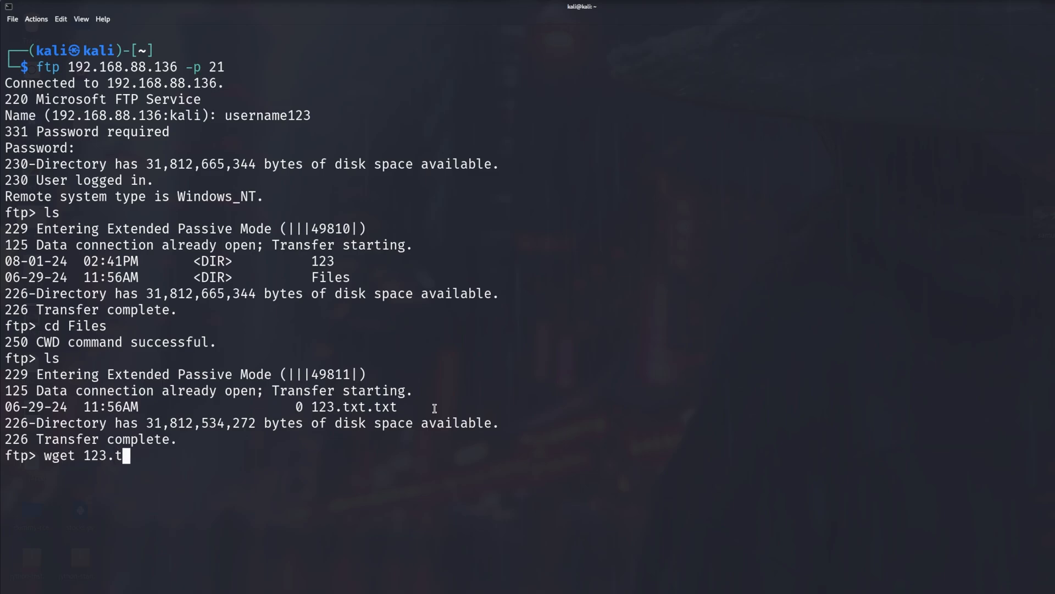
{"action": "key", "text": "Return"}
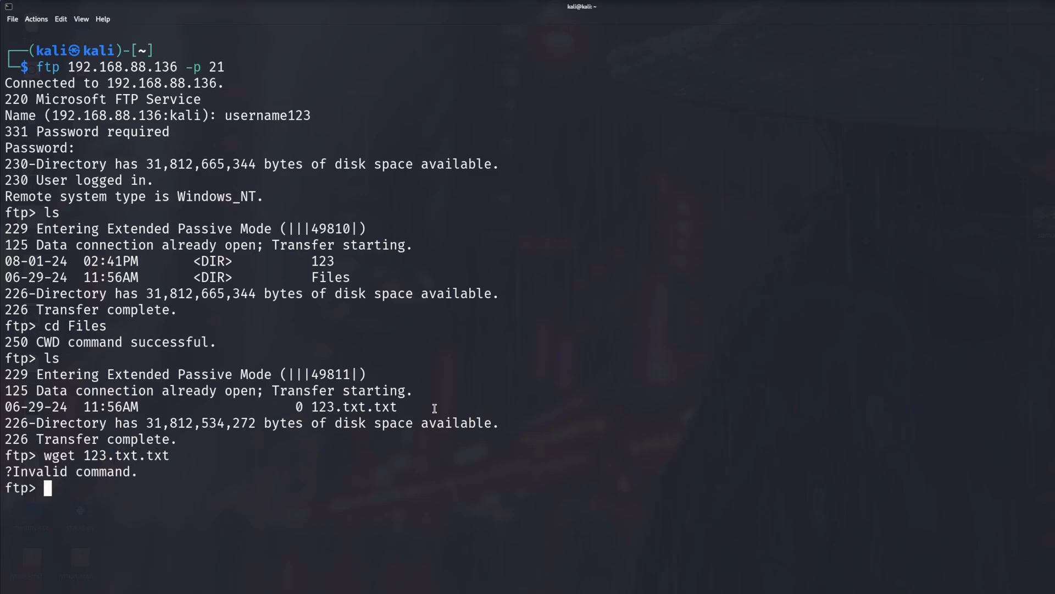
Download 123.txt.txt with 'get 123.txt.txt'
{"action": "type", "text": "get 123.txt.tx"}
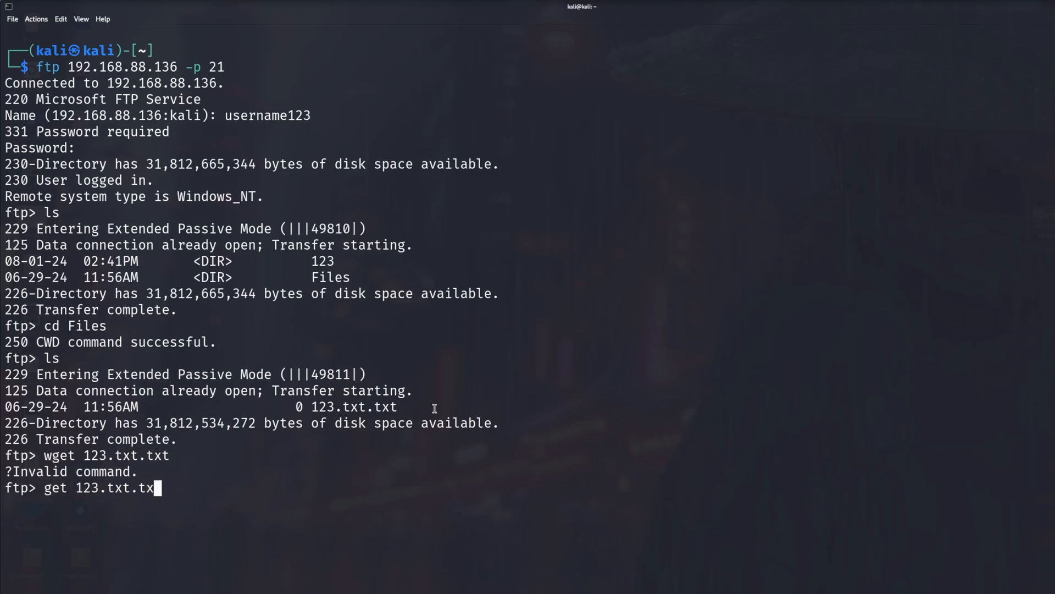
{"action": "key", "text": "Return"}
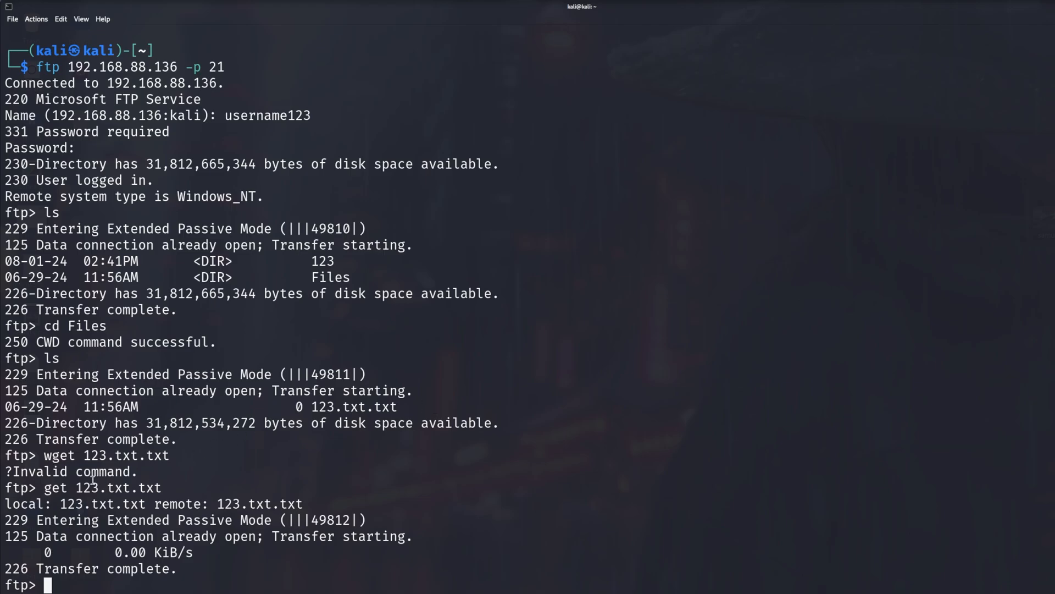
{"action": "mouse_move", "coordinate": [292, 451]}
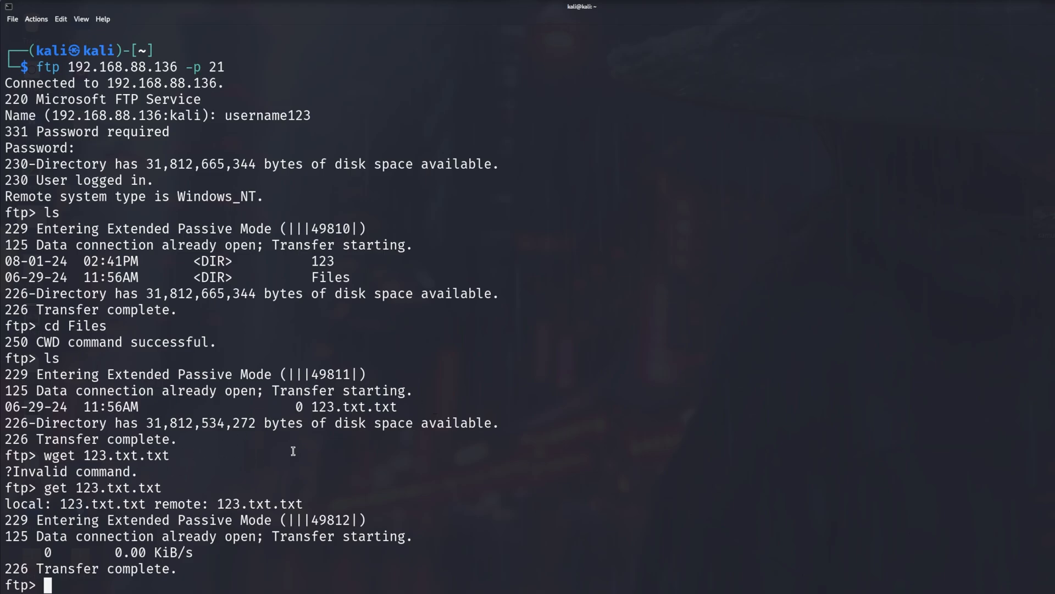
Exit the FTP session and run cat on the downloaded file
{"action": "type", "text": "exit"}
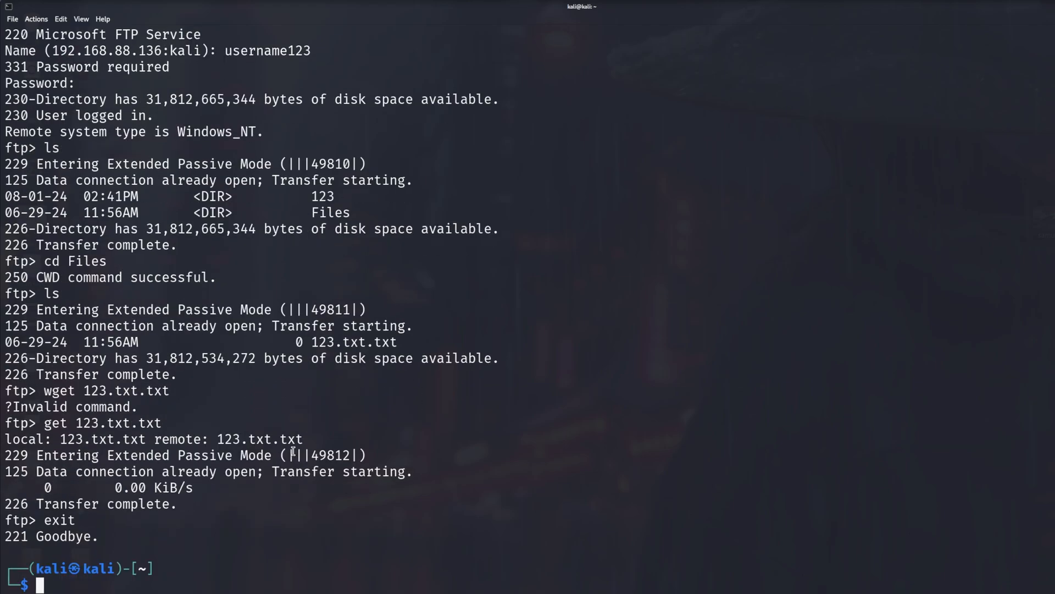
{"action": "type", "text": "cat 122"}
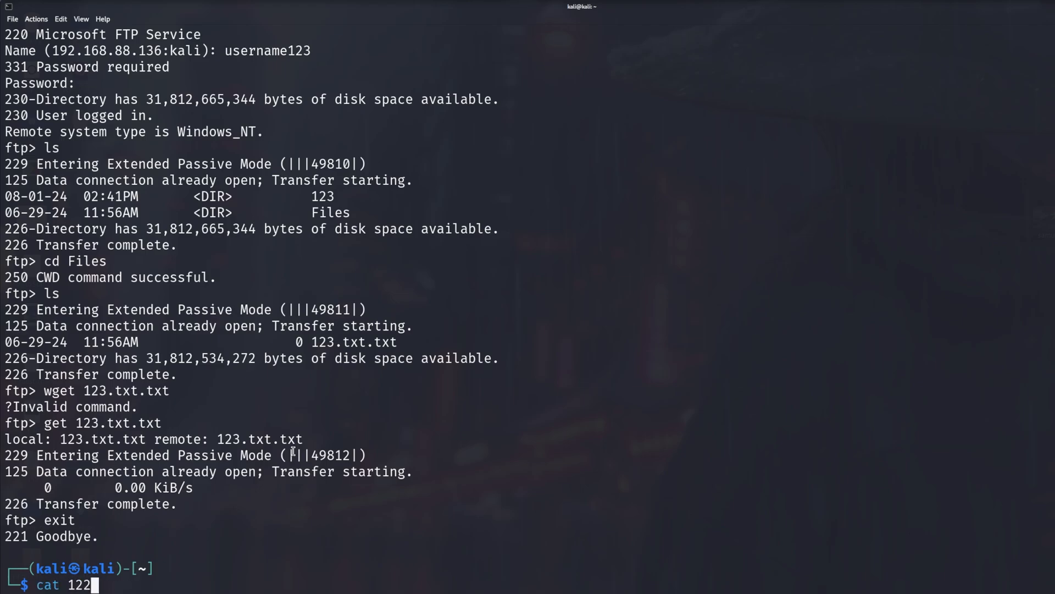
{"action": "key", "text": "Return"}
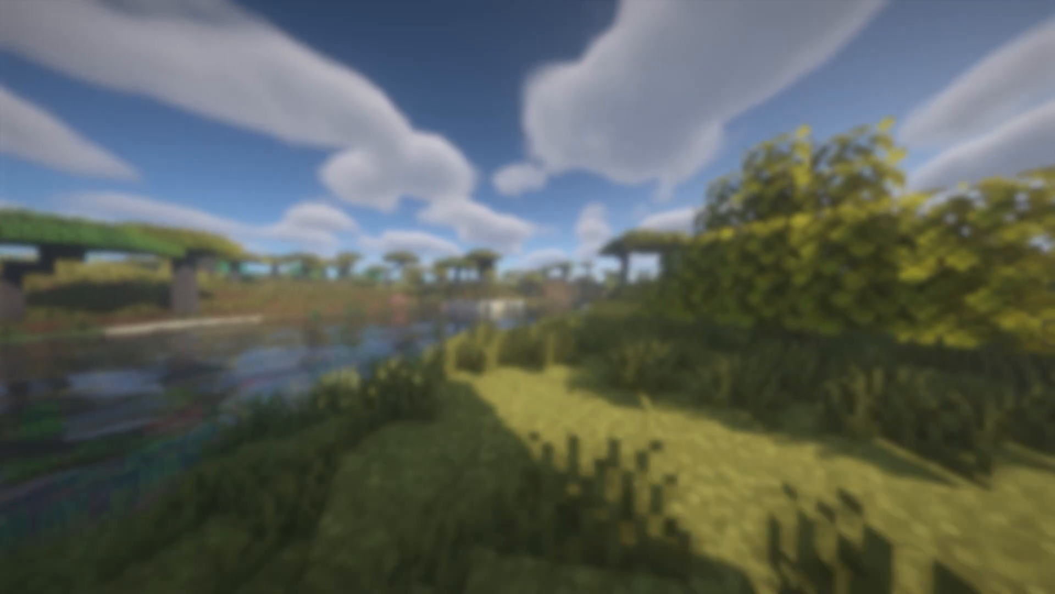
{"action": "mouse_move", "coordinate": [527, 297]}
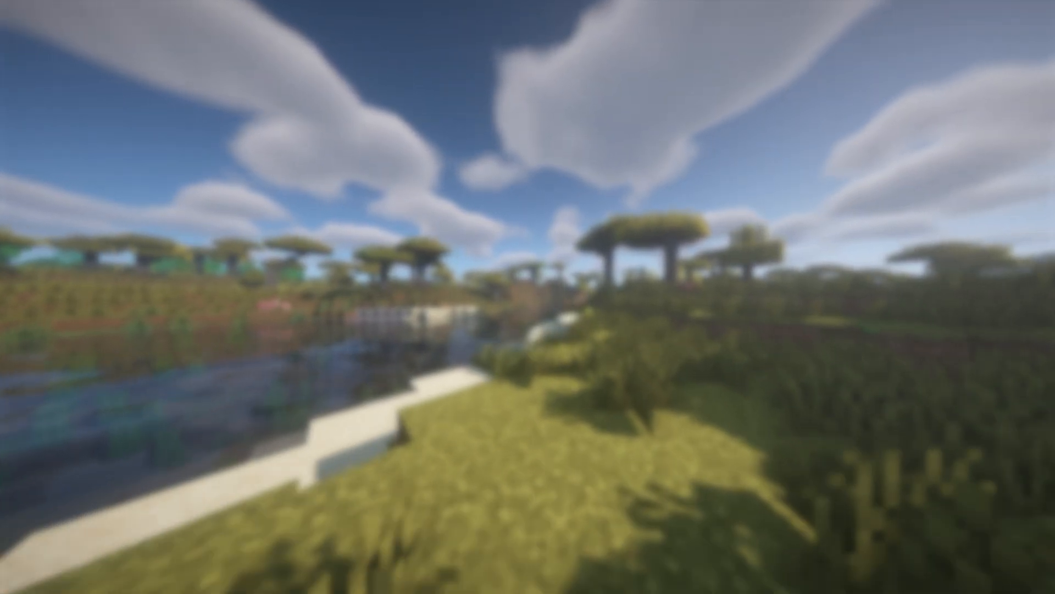
{"action": "mouse_move", "coordinate": [528, 297]}
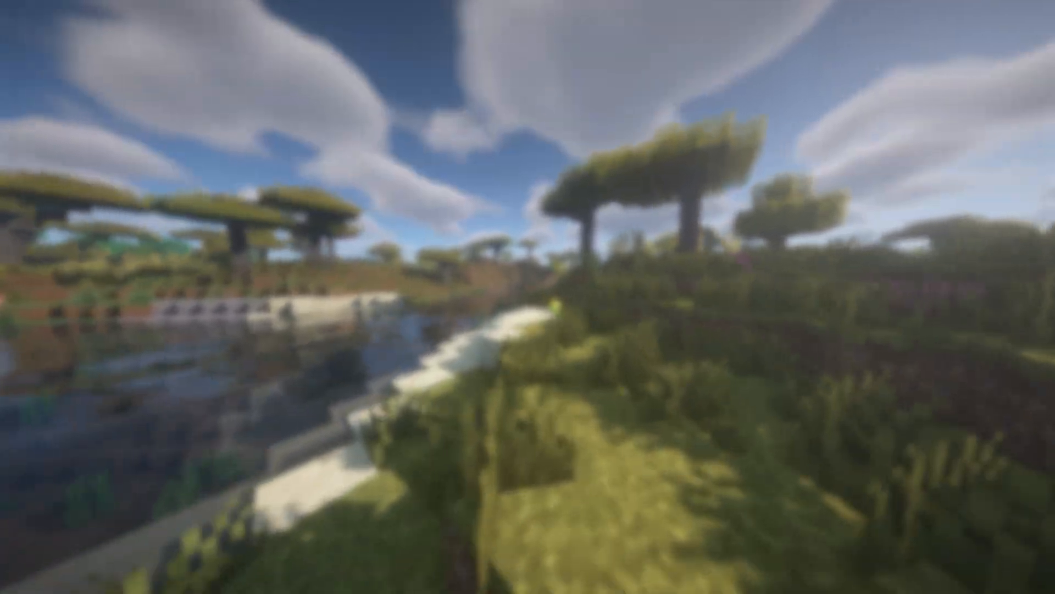
{"action": "mouse_move", "coordinate": [527, 297]}
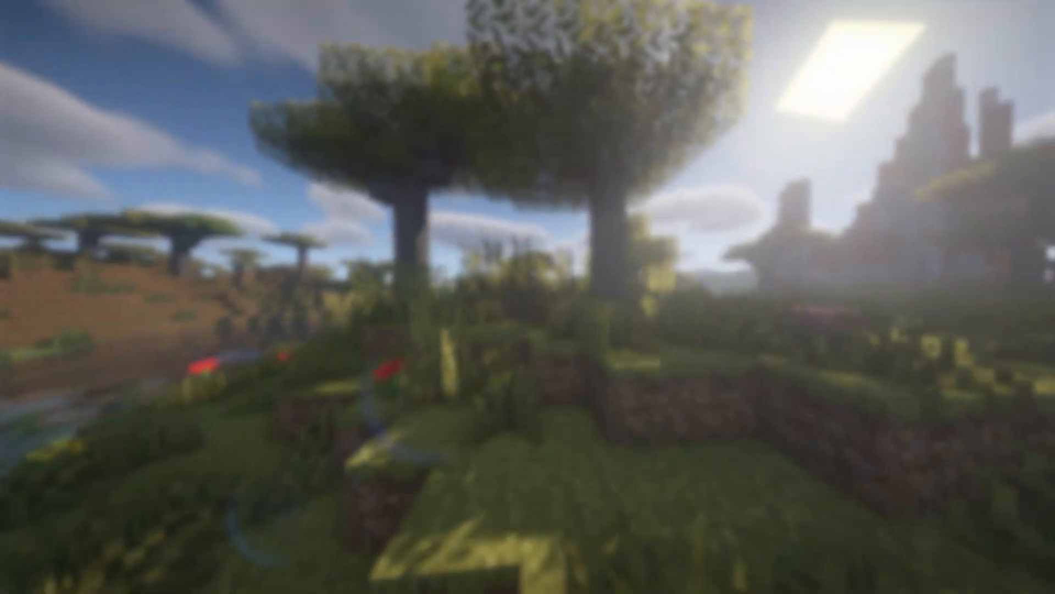